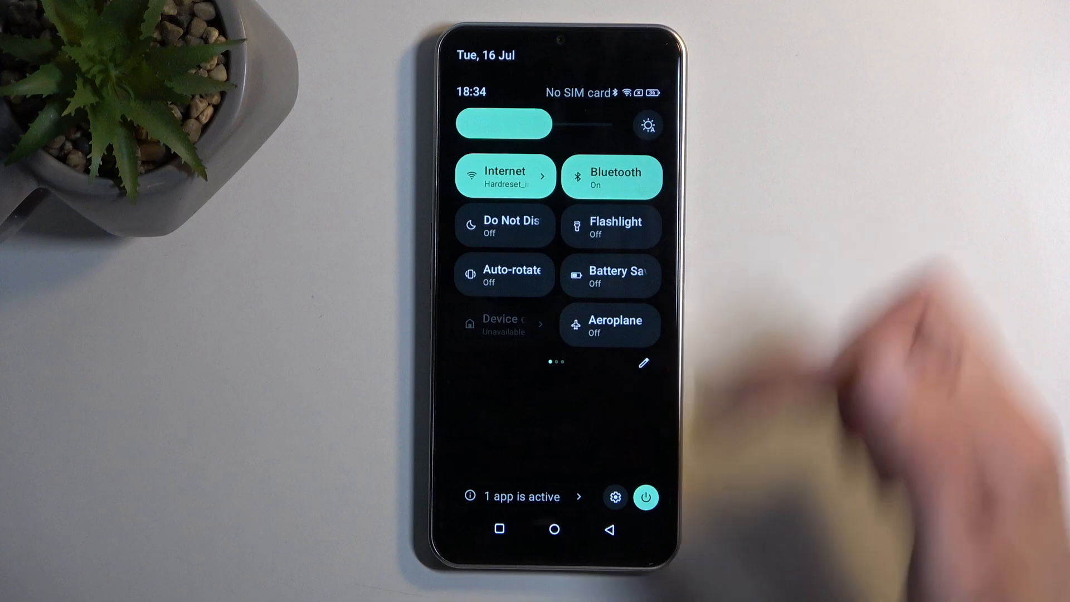
Tap the Battery Saver tile to bring up its turn-on confirmation prompt.
click(611, 275)
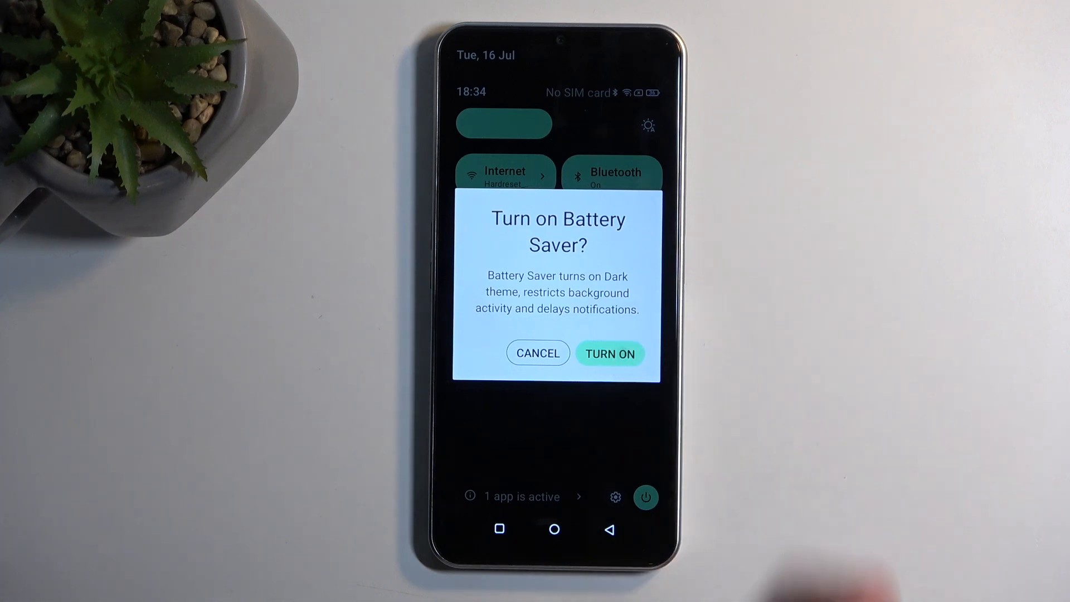
Confirm 'Turn on Battery Saver?' with TURN ON so Battery Saver is enabled.
click(610, 353)
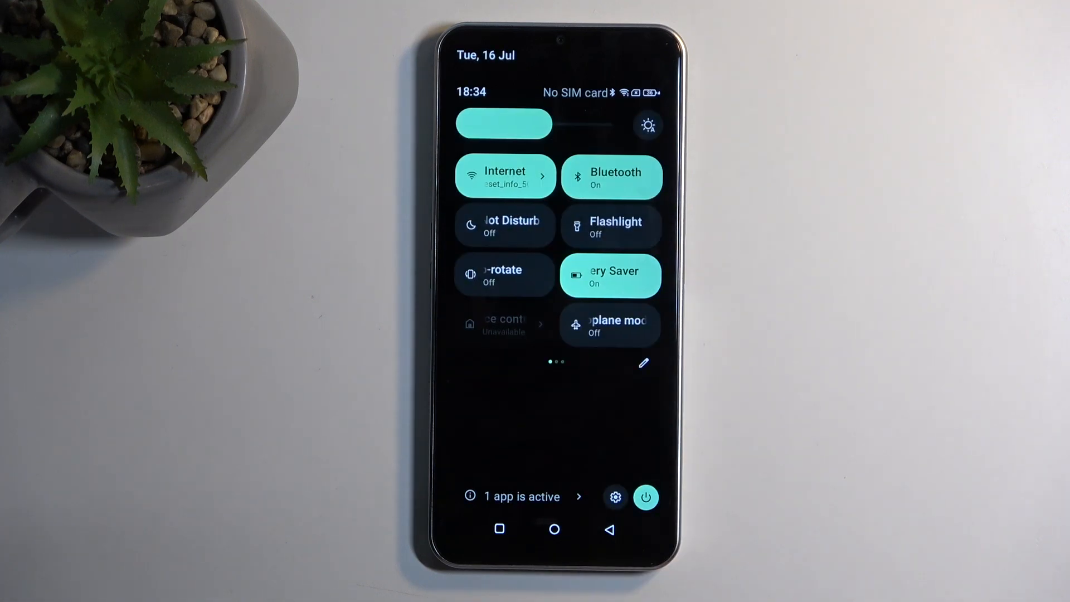